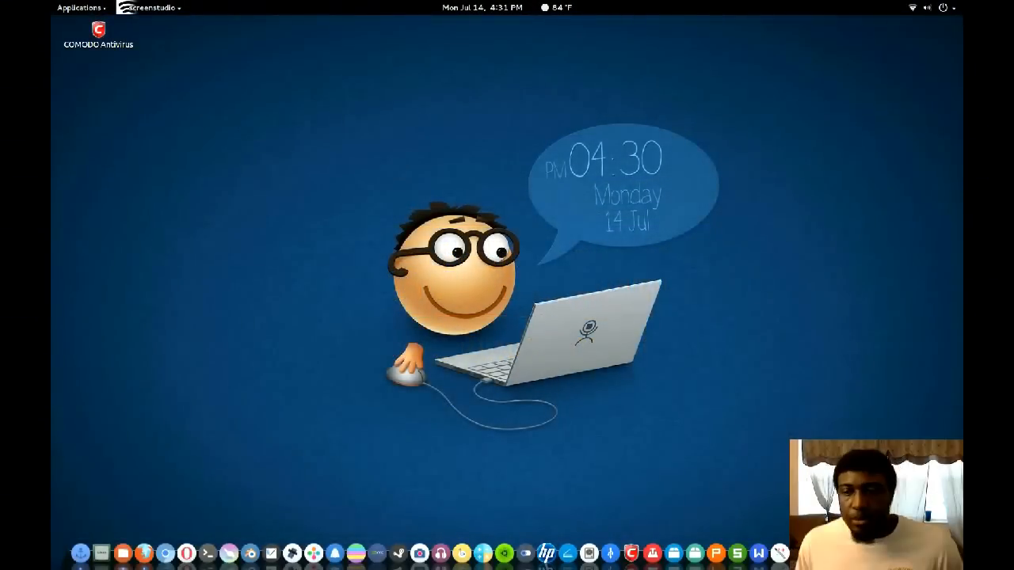
pyautogui.moveTo(618, 273)
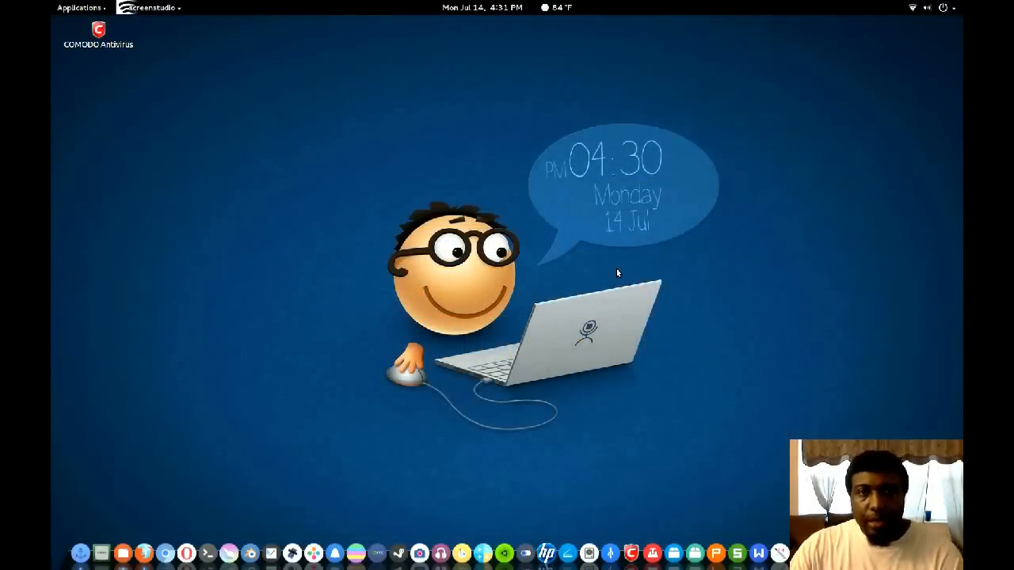
pyautogui.moveTo(683, 371)
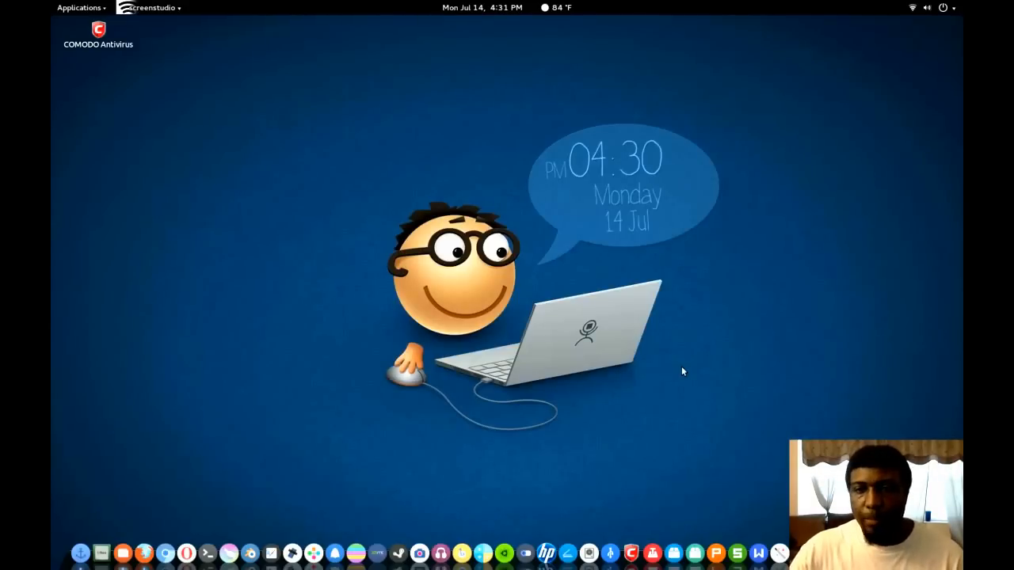
pyautogui.moveTo(719, 386)
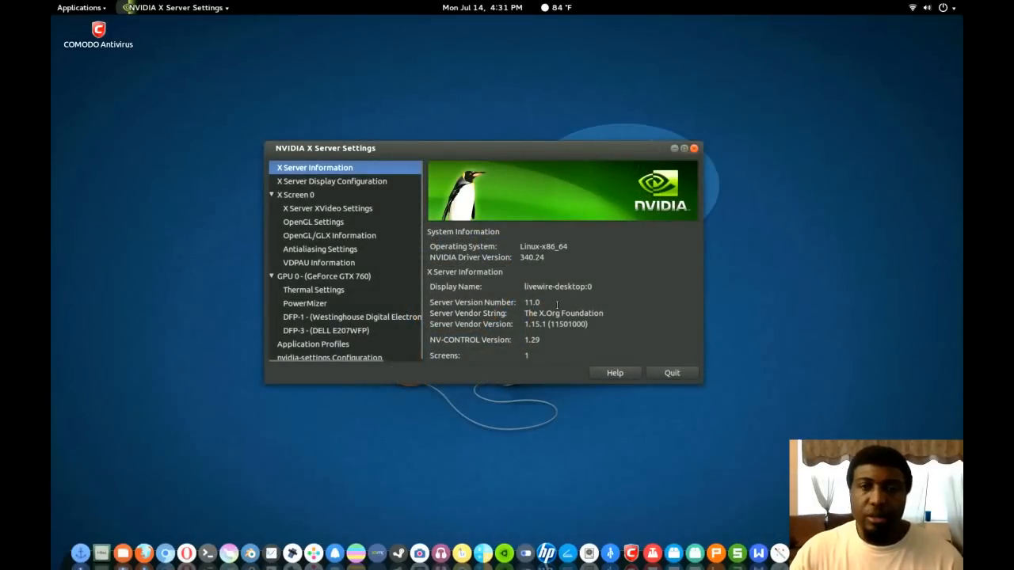
pyautogui.moveTo(341, 249)
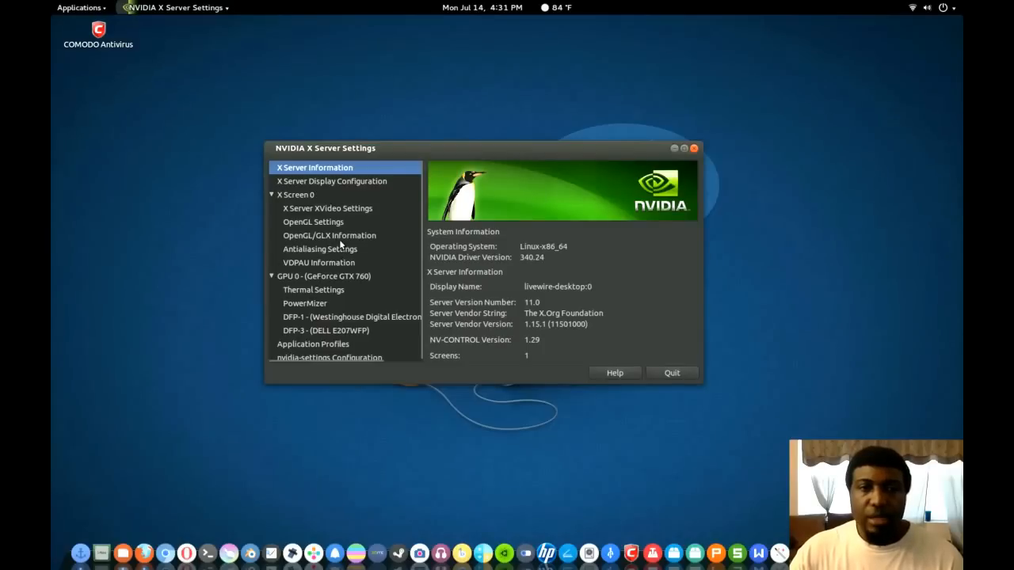
pyautogui.moveTo(266, 193)
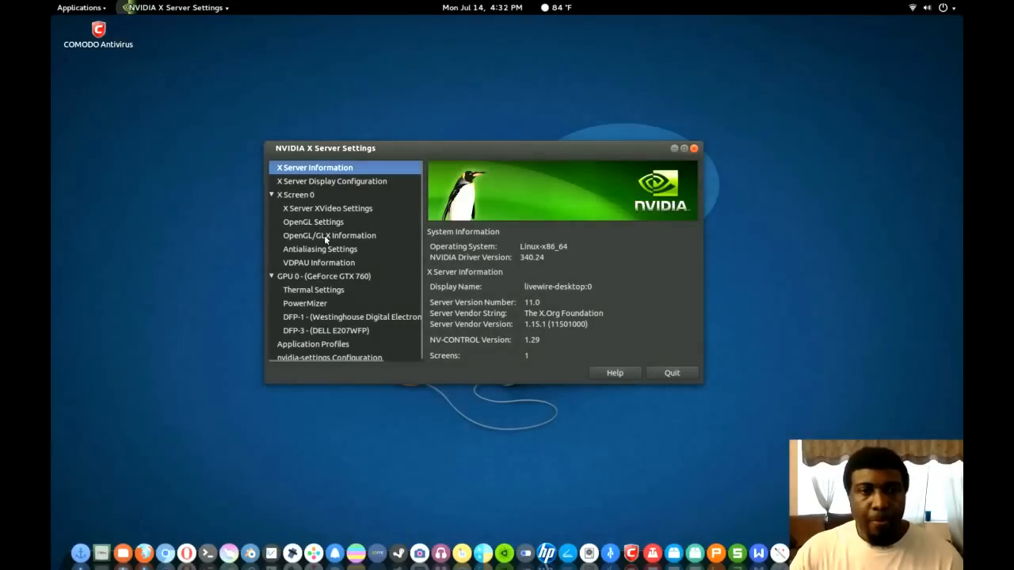
# - Show the OpenGL Settings page with VBlank off and allow flipping on
pyautogui.click(314, 221)
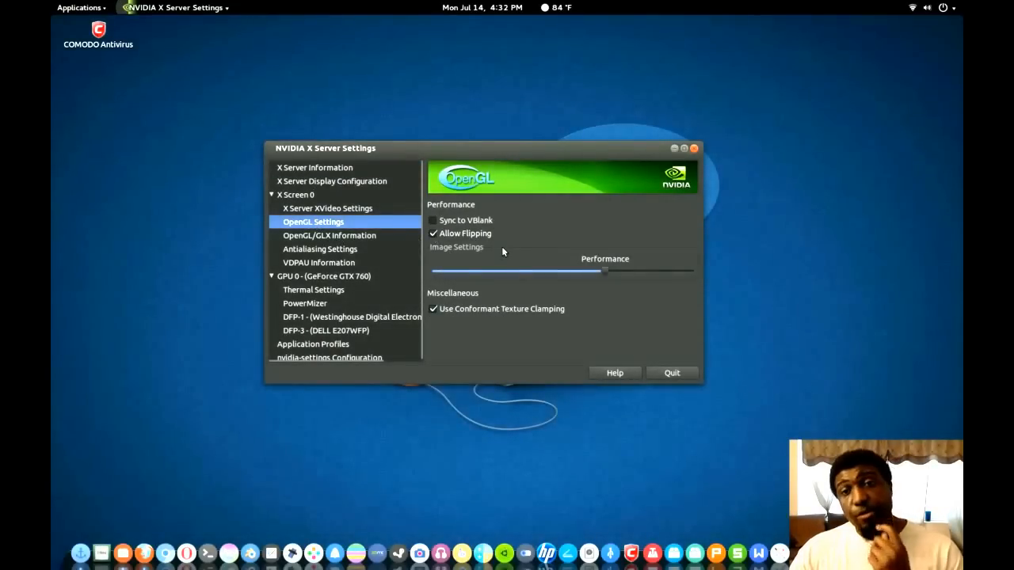
pyautogui.moveTo(433, 220)
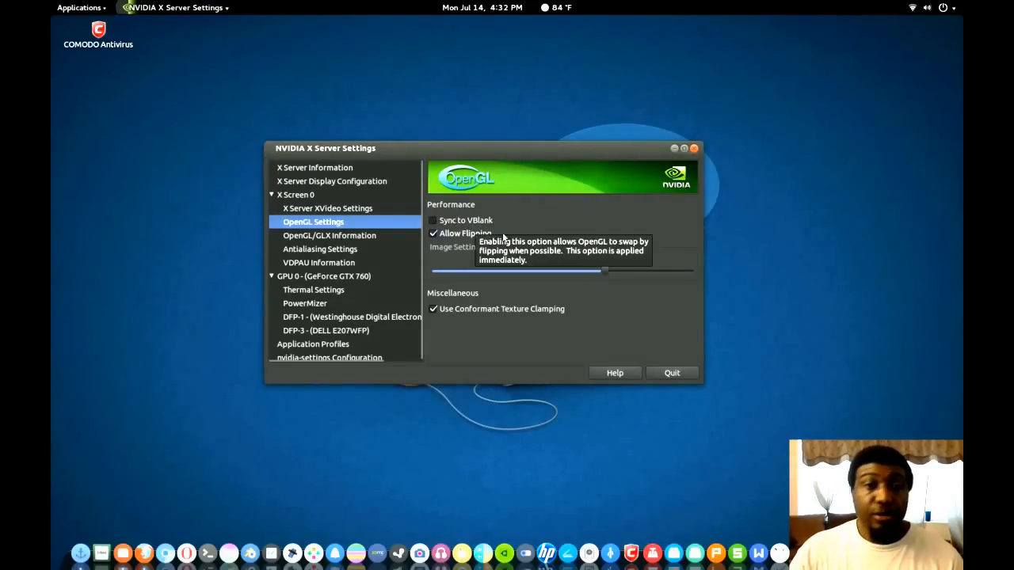
pyautogui.moveTo(555, 279)
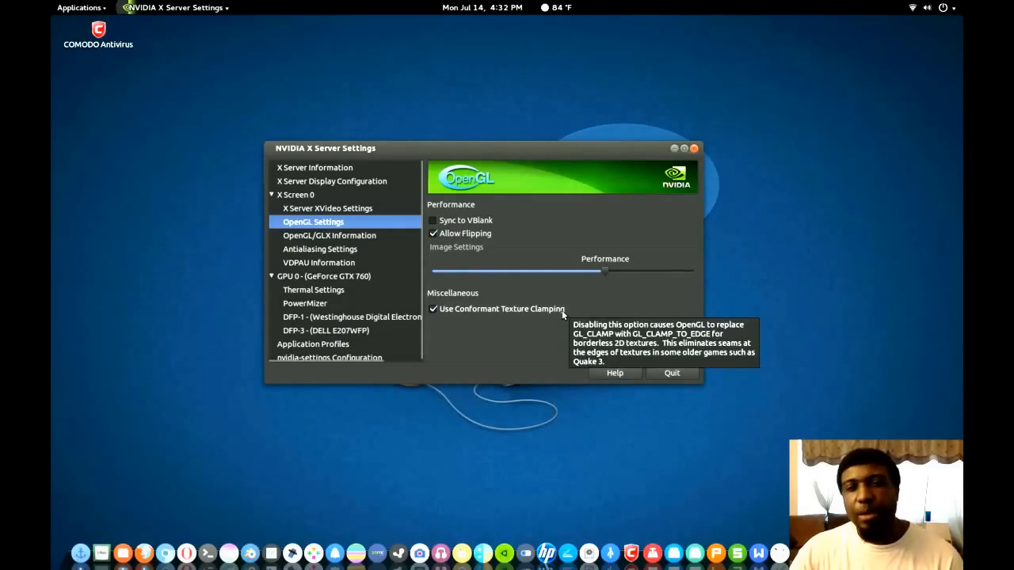
pyautogui.moveTo(325, 249)
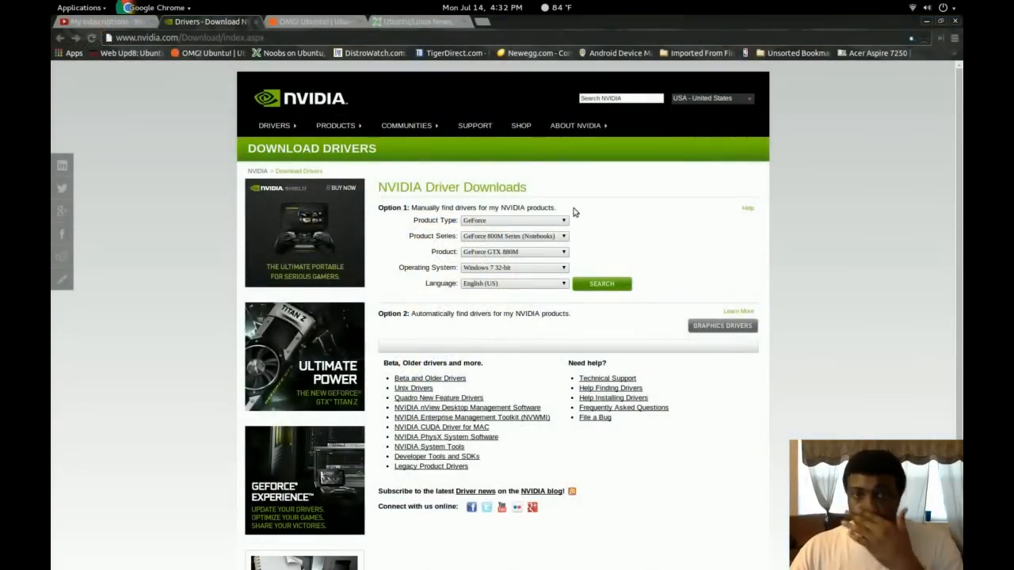
pyautogui.moveTo(196, 229)
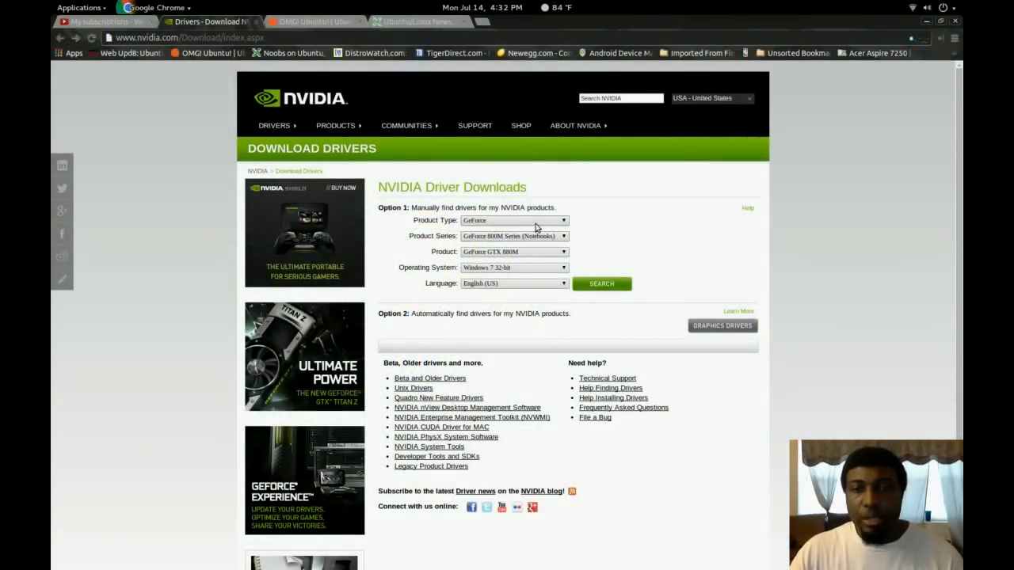
pyautogui.moveTo(564, 270)
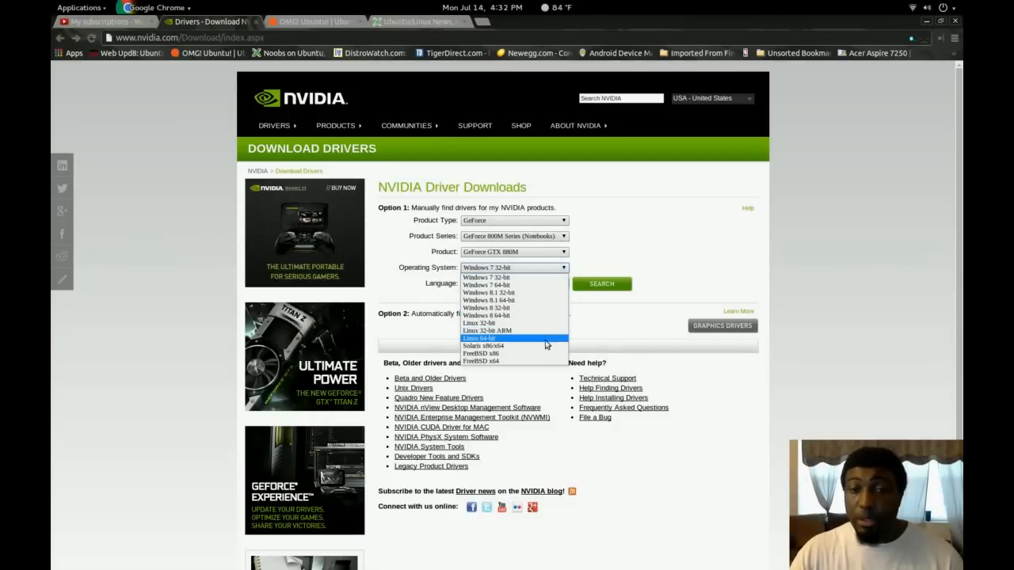
# - Set the driver search to GeForce 700 Series on Linux 64-bit
pyautogui.click(478, 339)
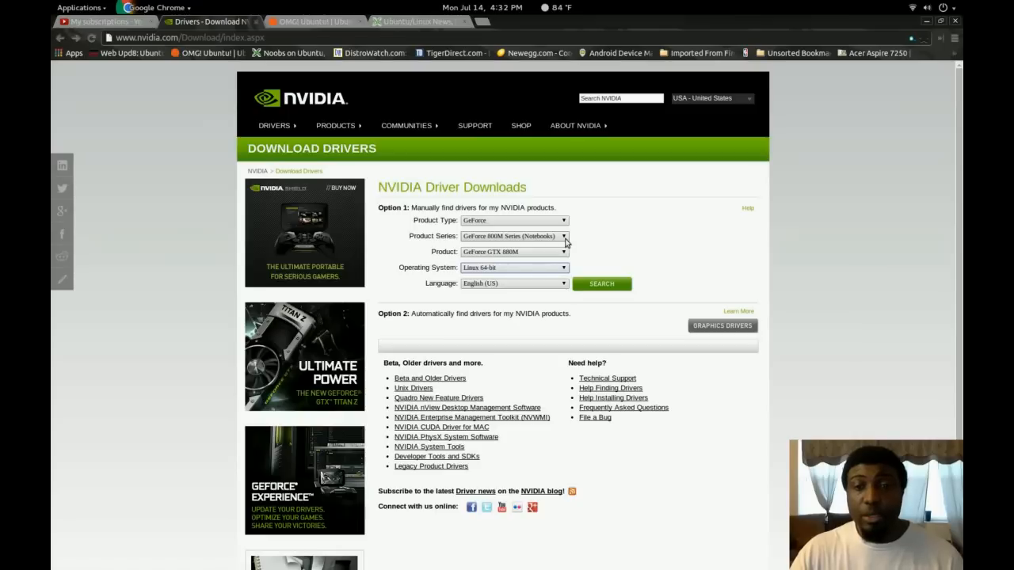
pyautogui.click(513, 236)
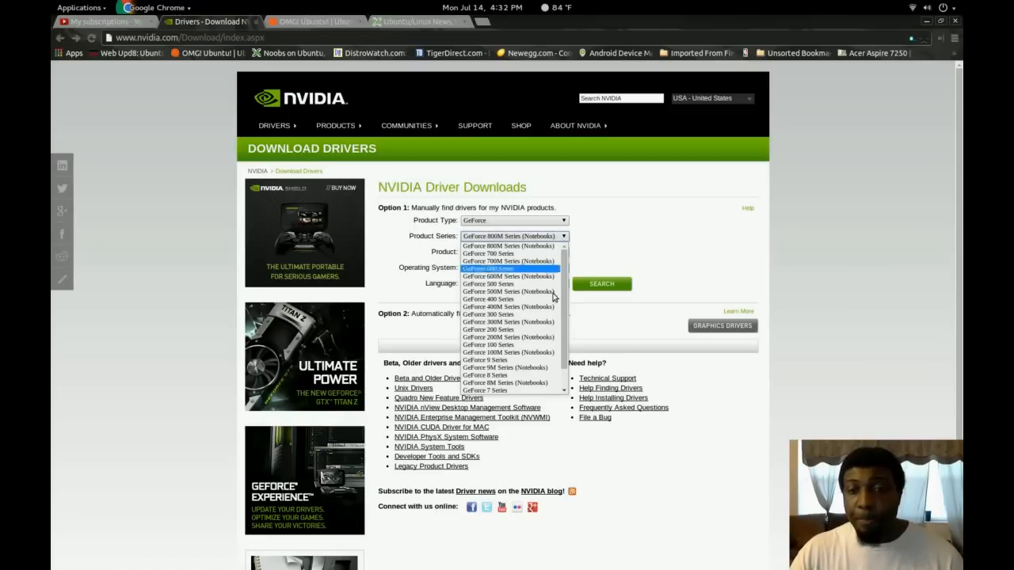
pyautogui.moveTo(507, 253)
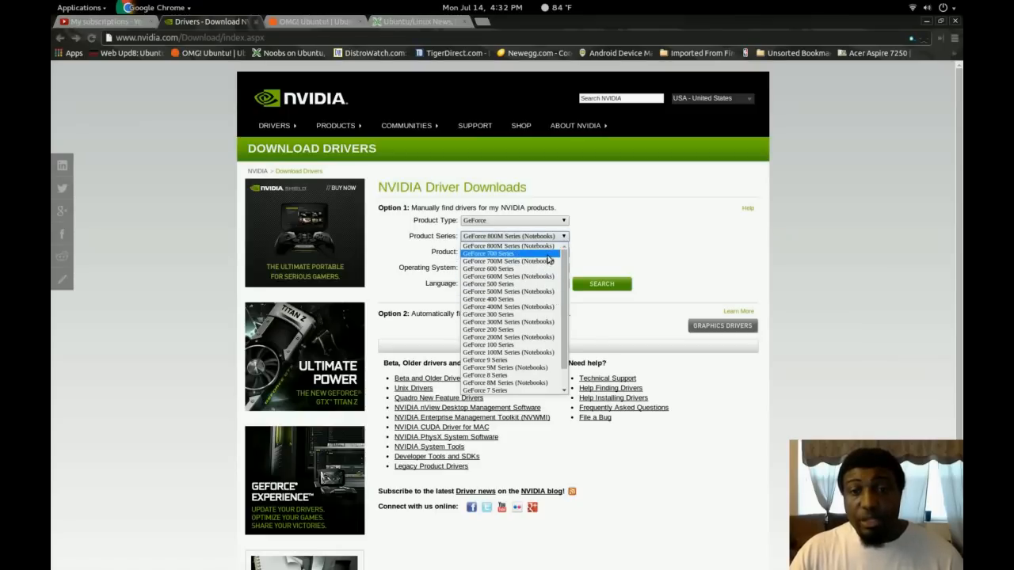
pyautogui.click(494, 254)
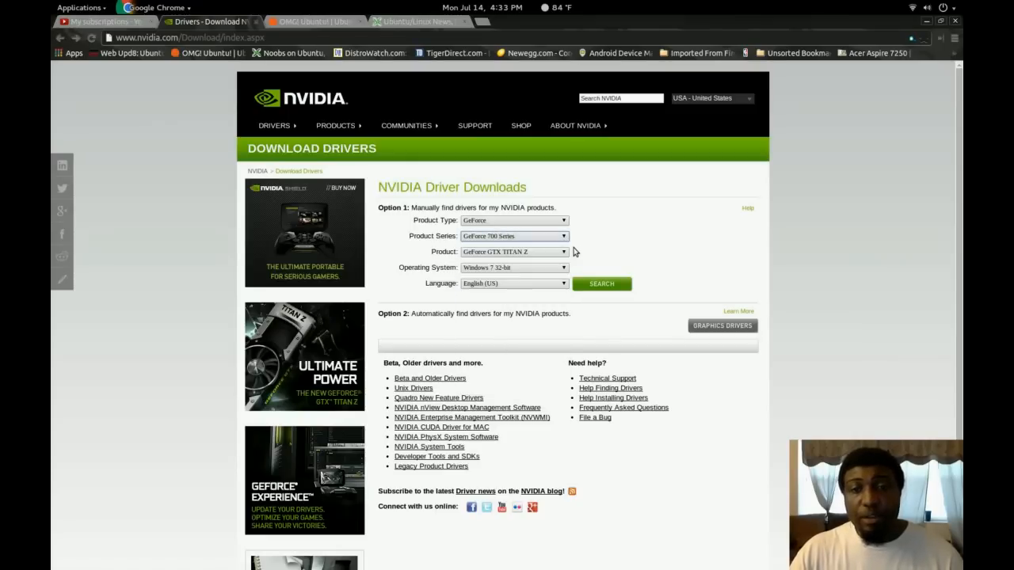
pyautogui.moveTo(539, 282)
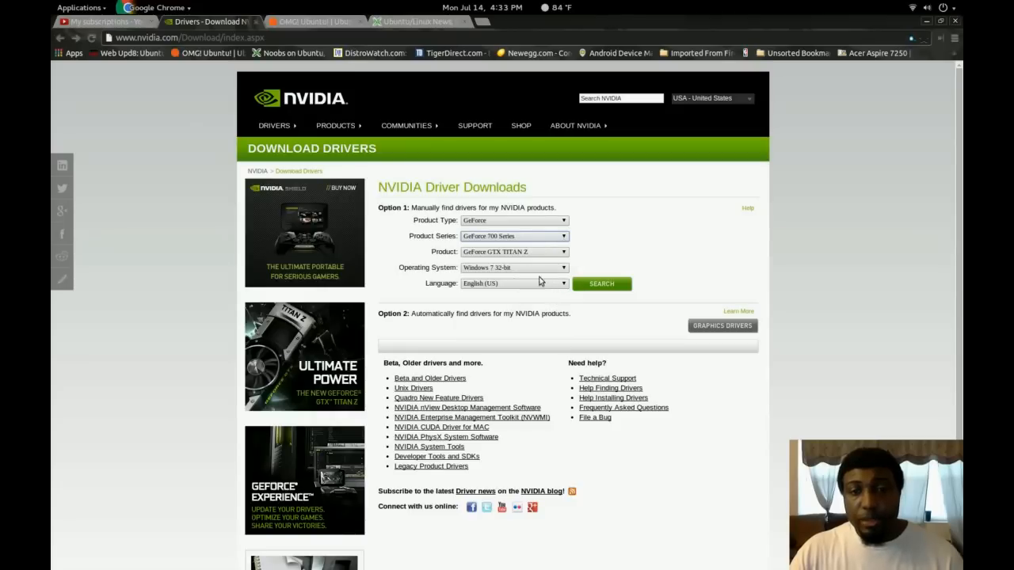
pyautogui.click(513, 266)
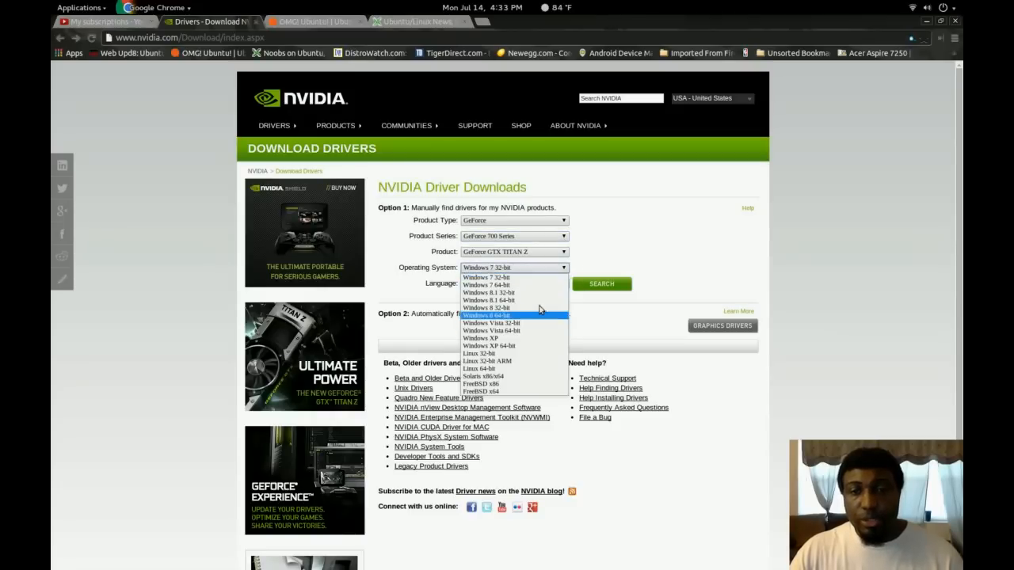
pyautogui.moveTo(538, 369)
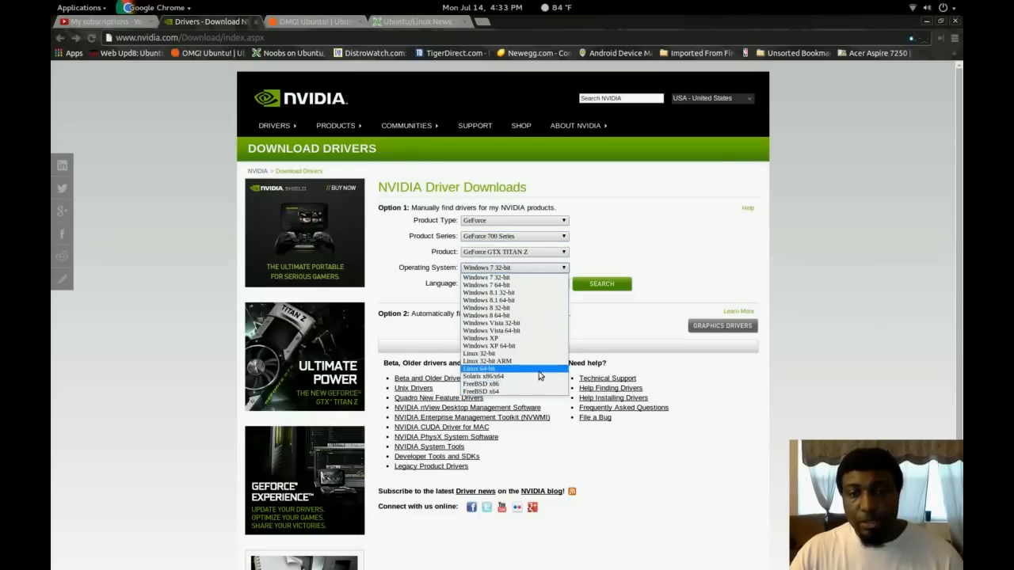
pyautogui.click(485, 367)
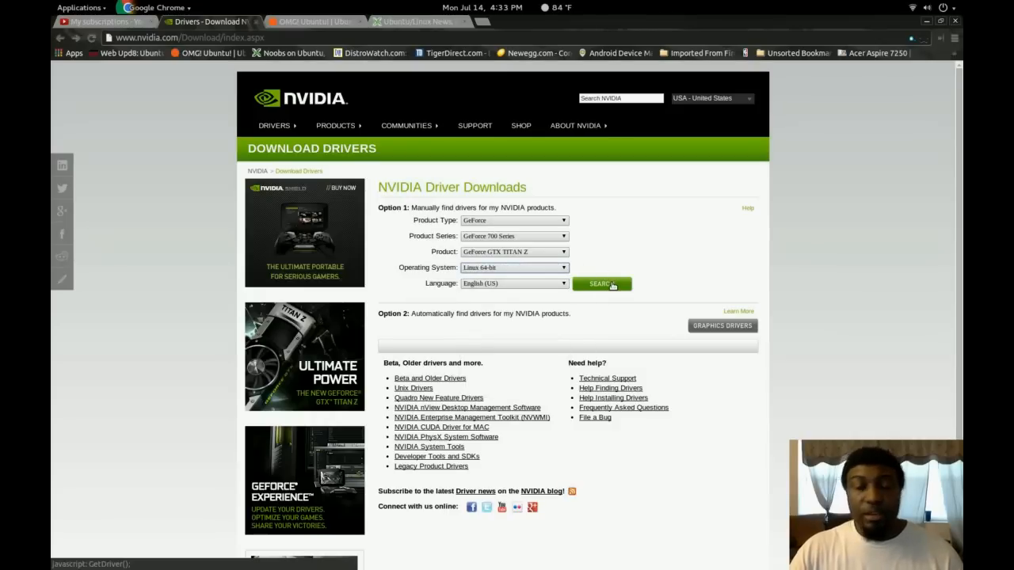
pyautogui.moveTo(605, 188)
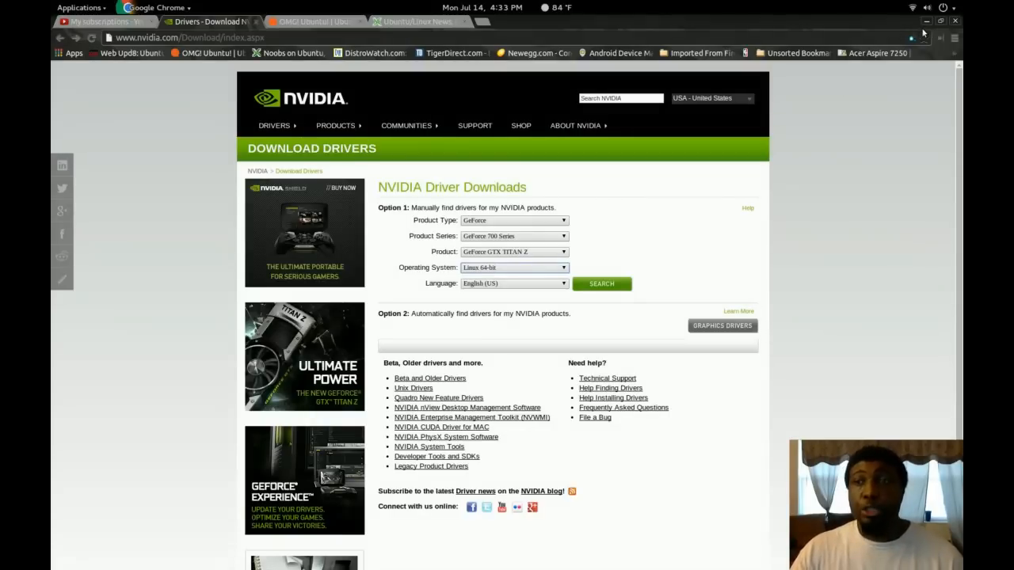
# - Close the Chrome download page and search Activities for 'so'
pyautogui.click(929, 22)
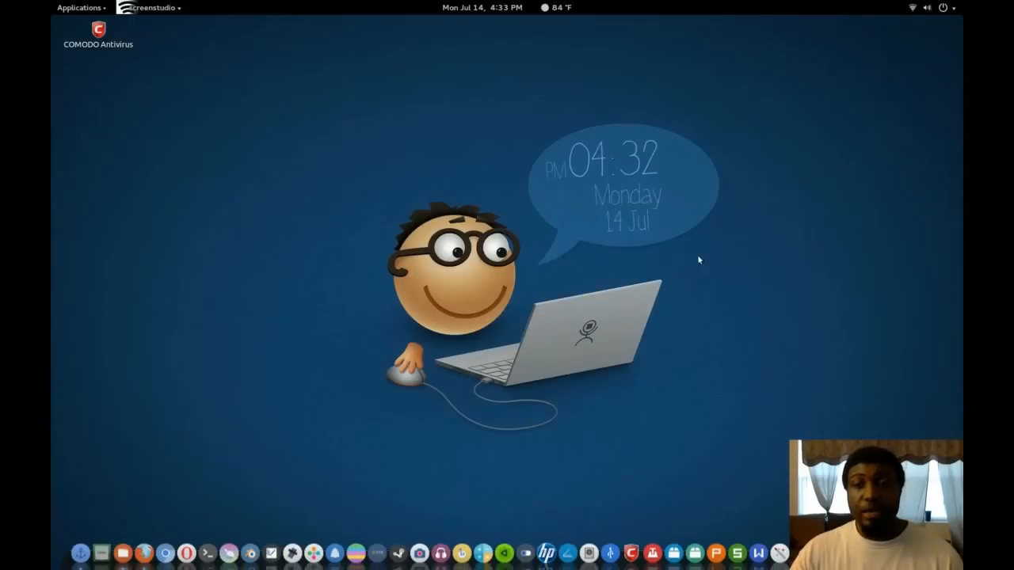
pyautogui.moveTo(545, 422)
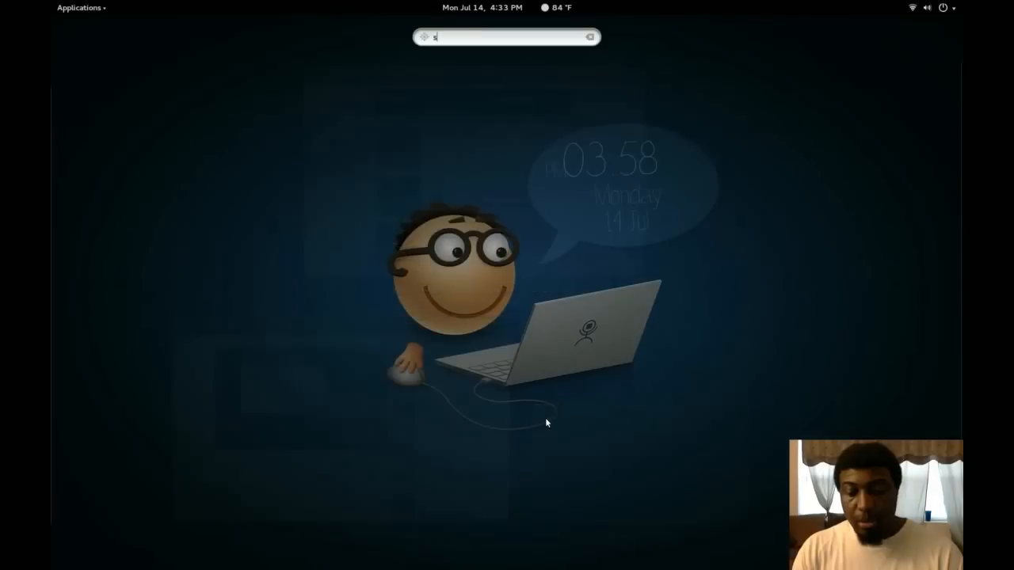
pyautogui.write('so')
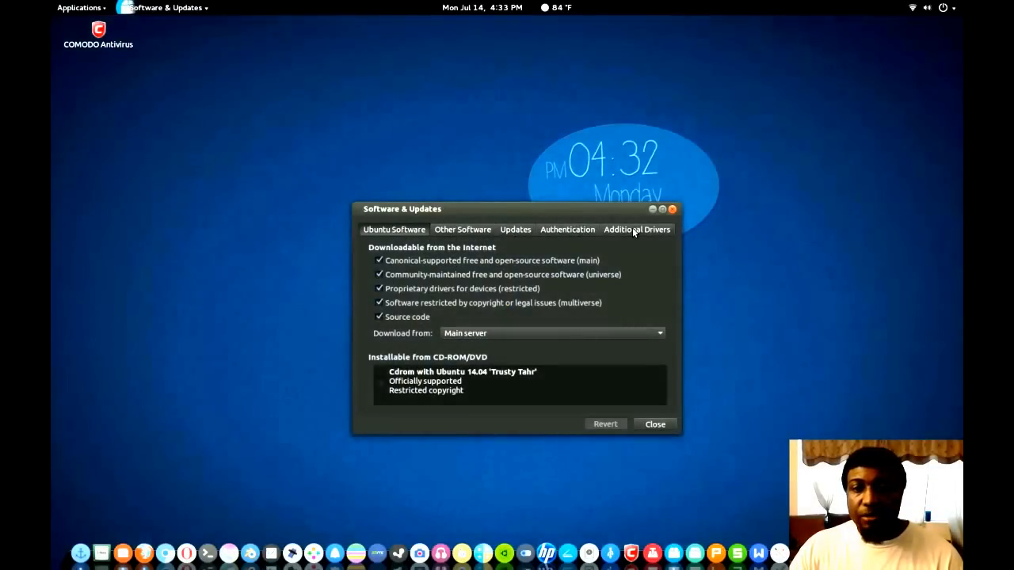
# - Show the Additional Drivers list of available NVIDIA drivers
pyautogui.click(637, 230)
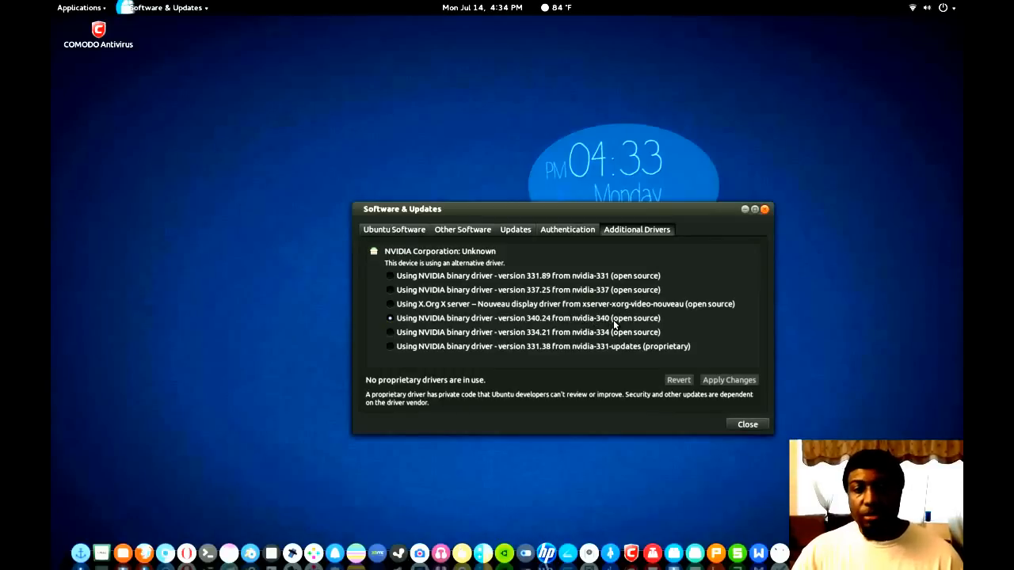
pyautogui.moveTo(612, 263)
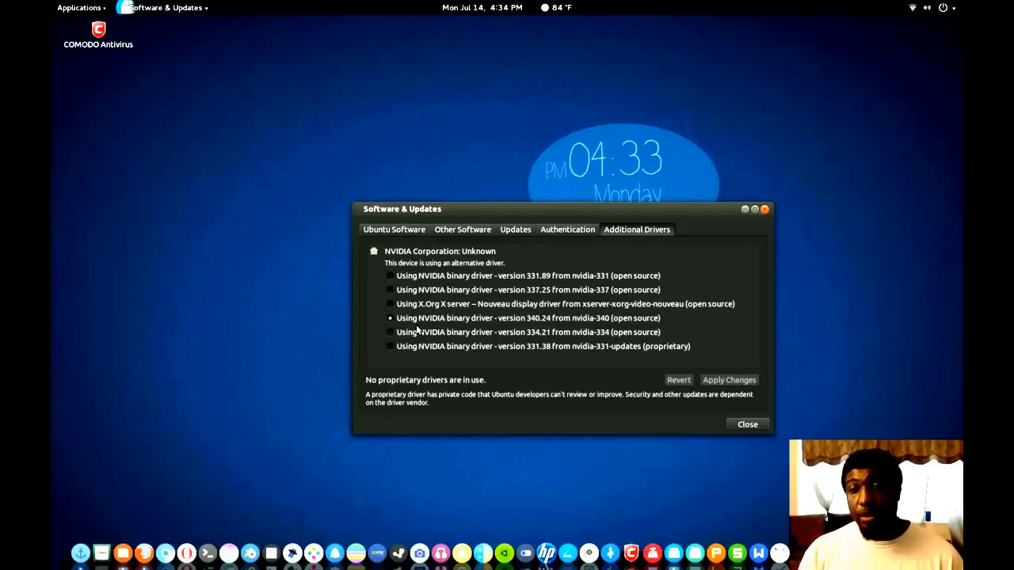
pyautogui.moveTo(679, 222)
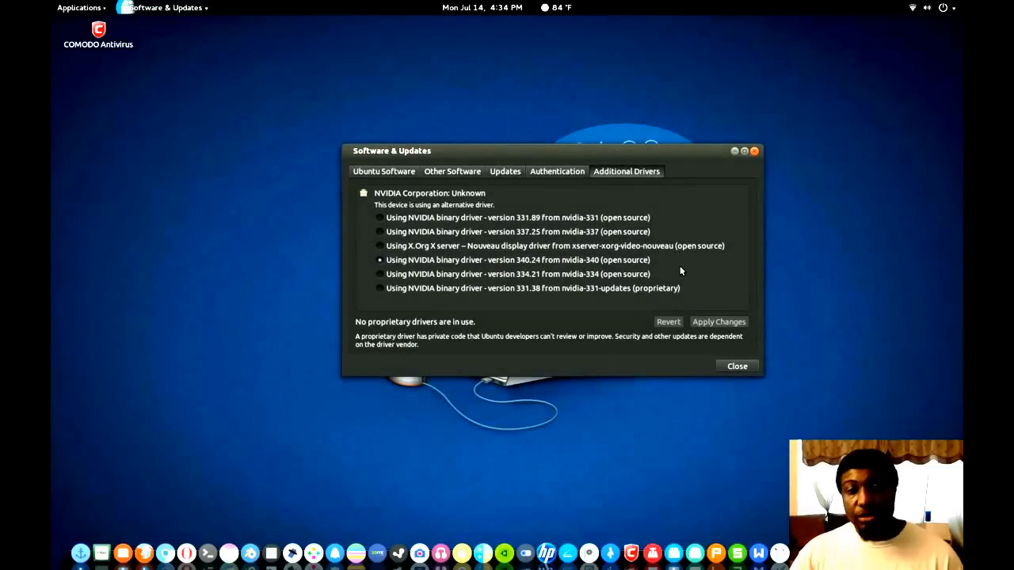
pyautogui.moveTo(678, 276)
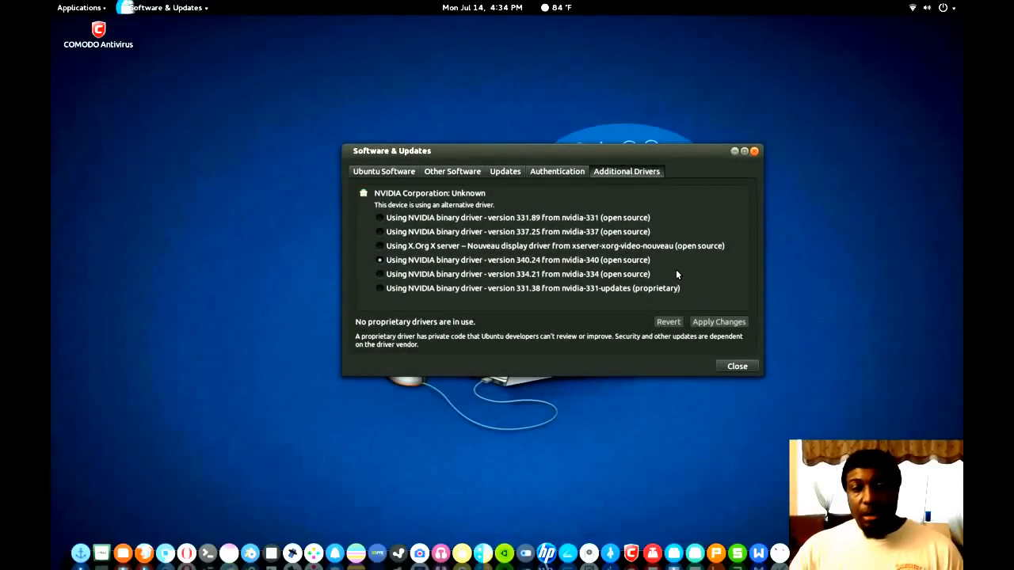
pyautogui.moveTo(701, 177)
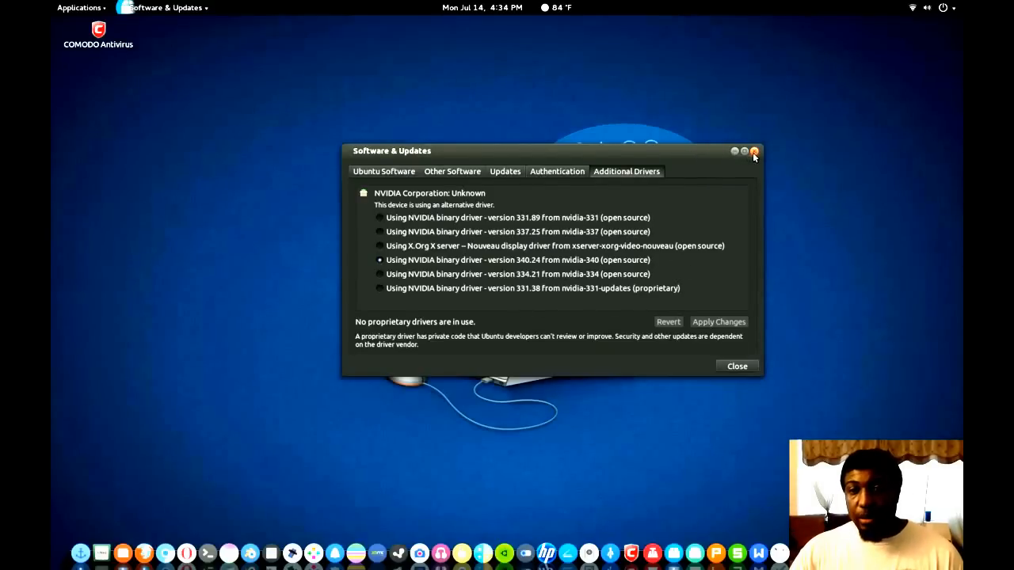
pyautogui.moveTo(748, 219)
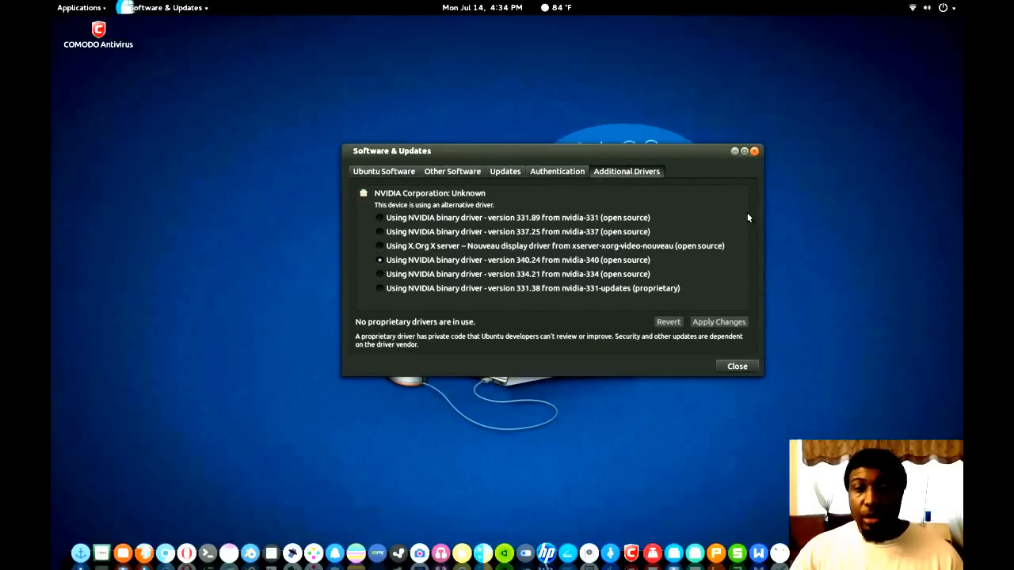
pyautogui.moveTo(722, 406)
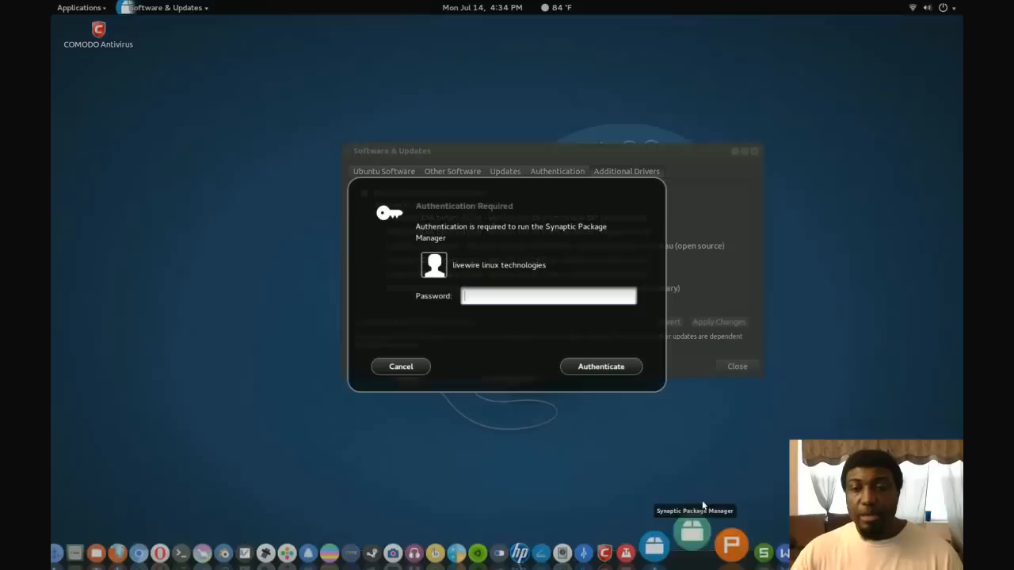
# - Enter the administrator password and authenticate so Synaptic can start
pyautogui.write('••••')
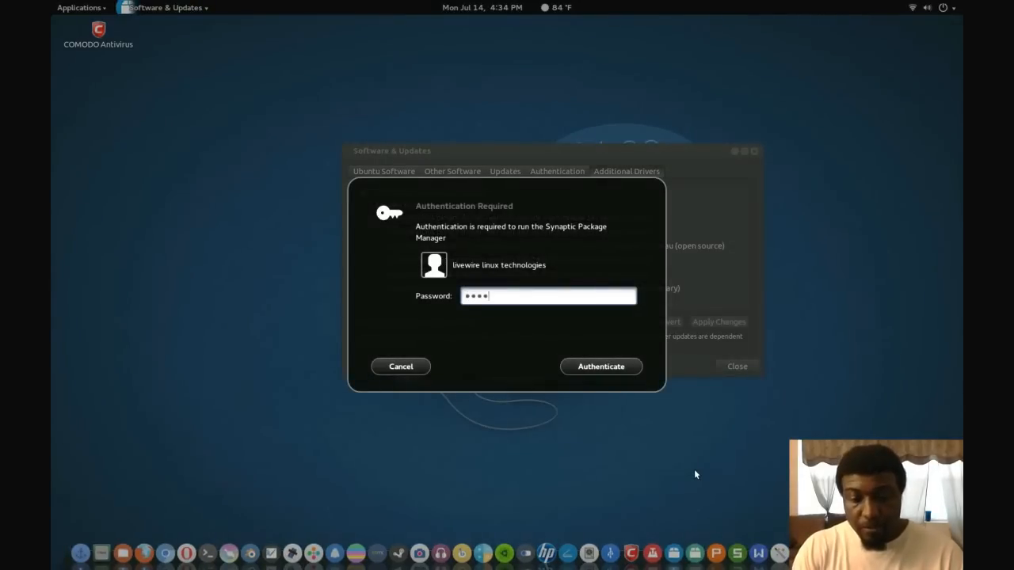
pyautogui.click(601, 366)
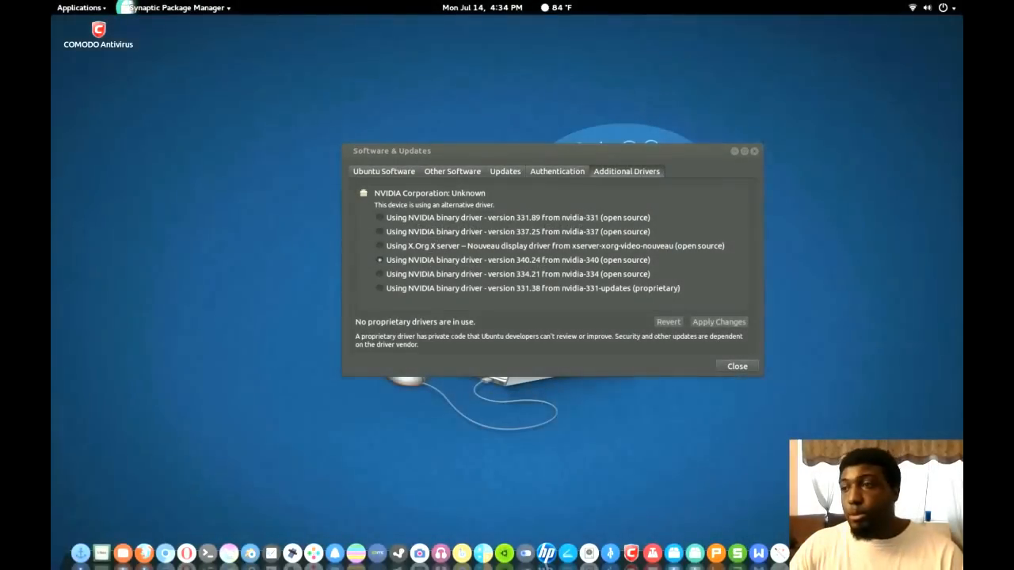
# - Filter the package list to 'nvidia' and scroll through the 147 matches
pyautogui.click(735, 366)
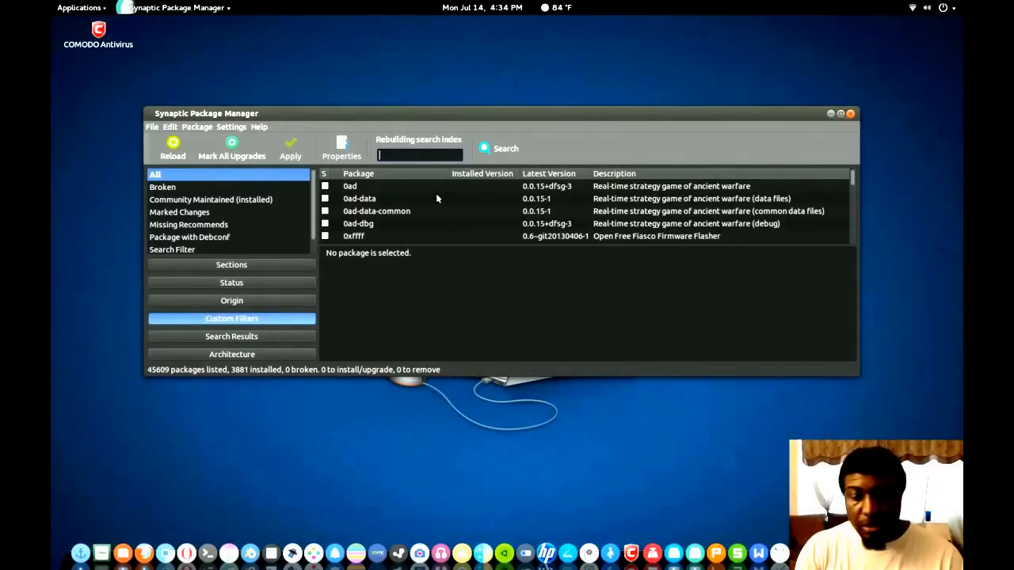
pyautogui.write('nvidia')
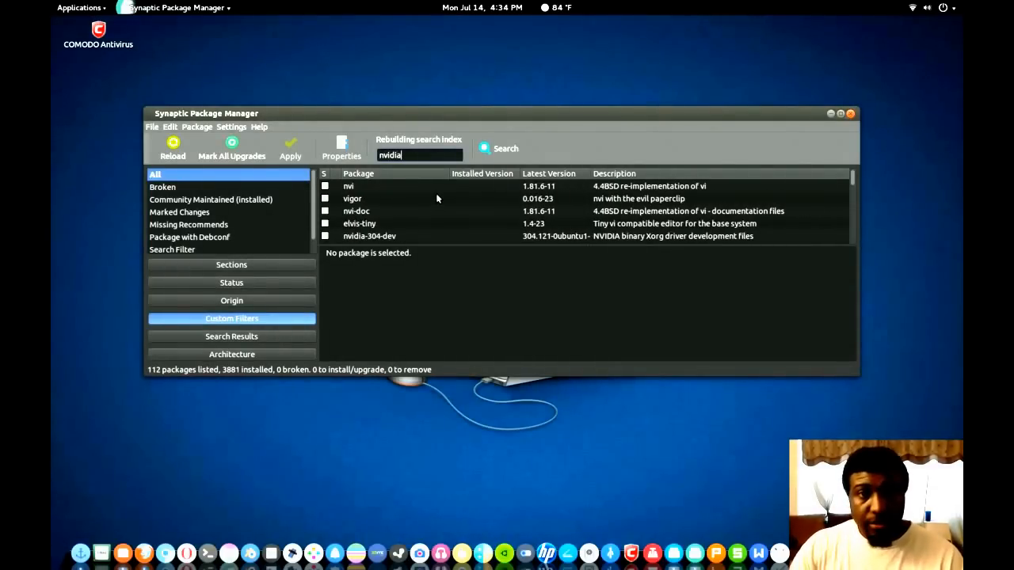
pyautogui.click(506, 149)
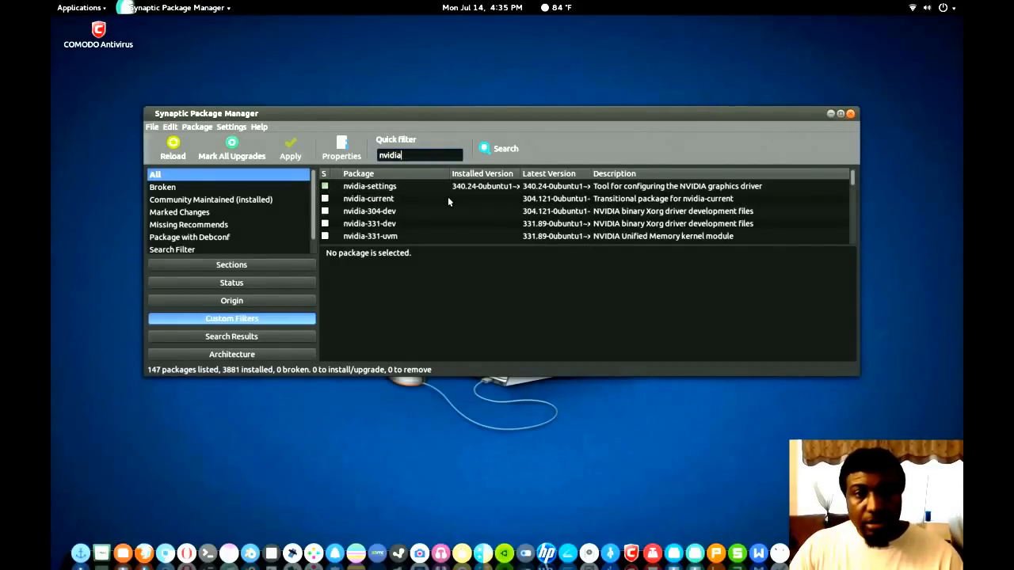
pyautogui.scroll(-3)
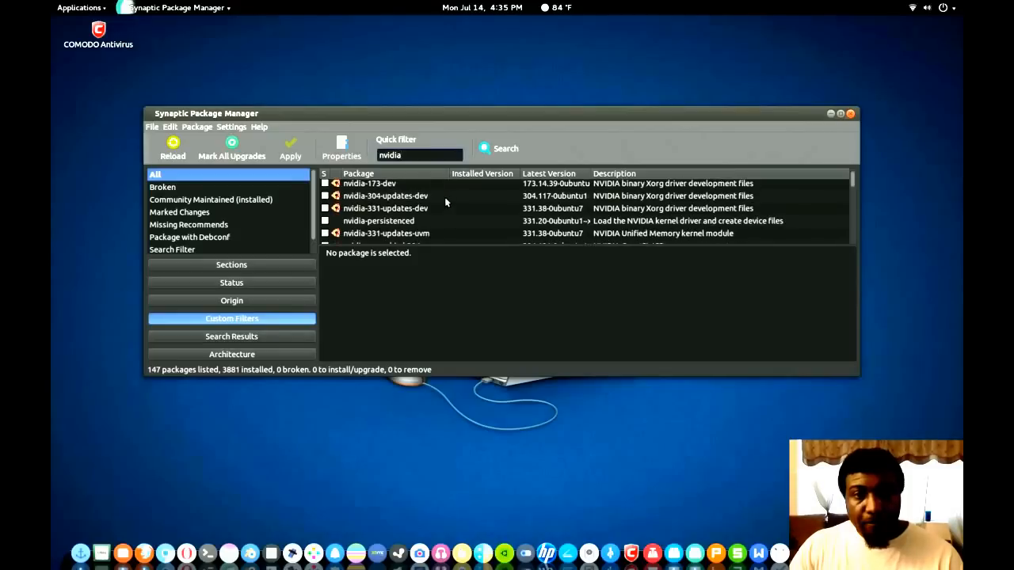
pyautogui.scroll(-3)
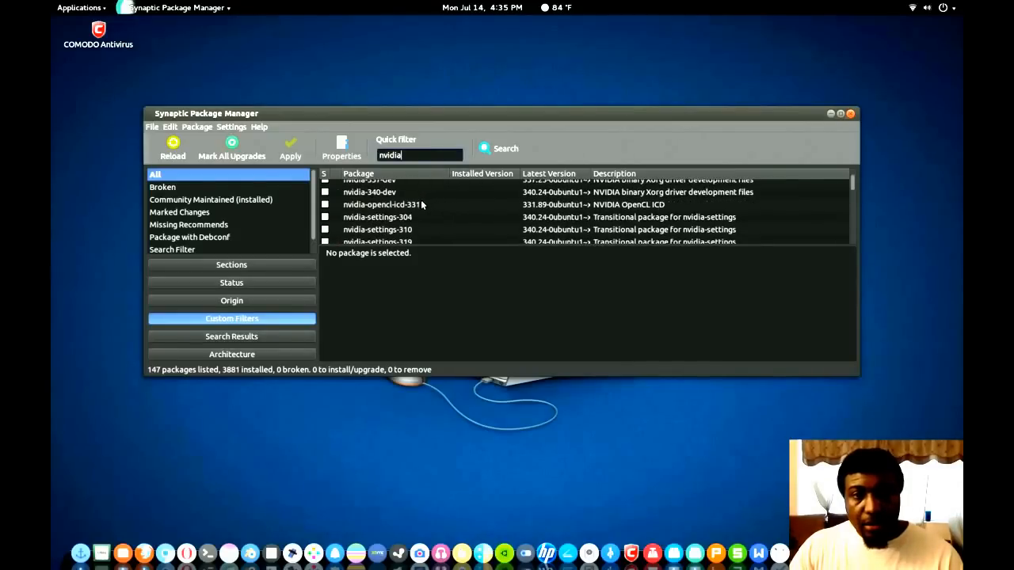
pyautogui.moveTo(593, 200)
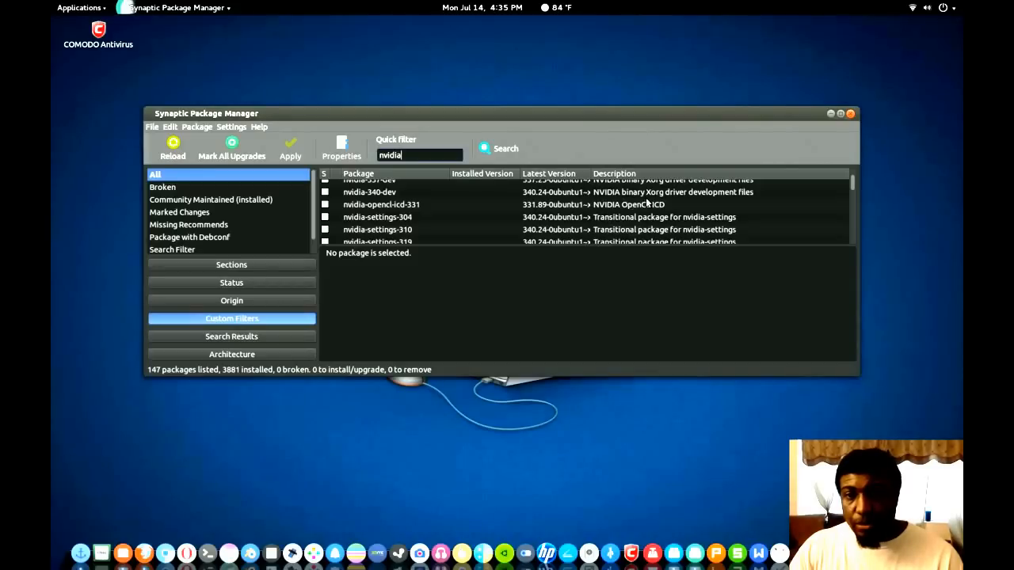
pyautogui.moveTo(812, 157)
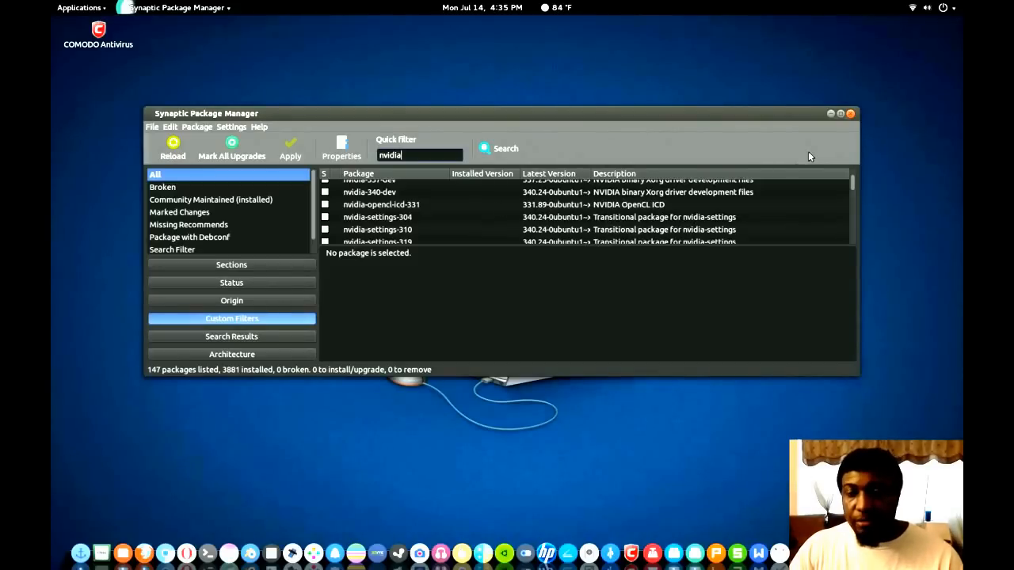
pyautogui.moveTo(484, 212)
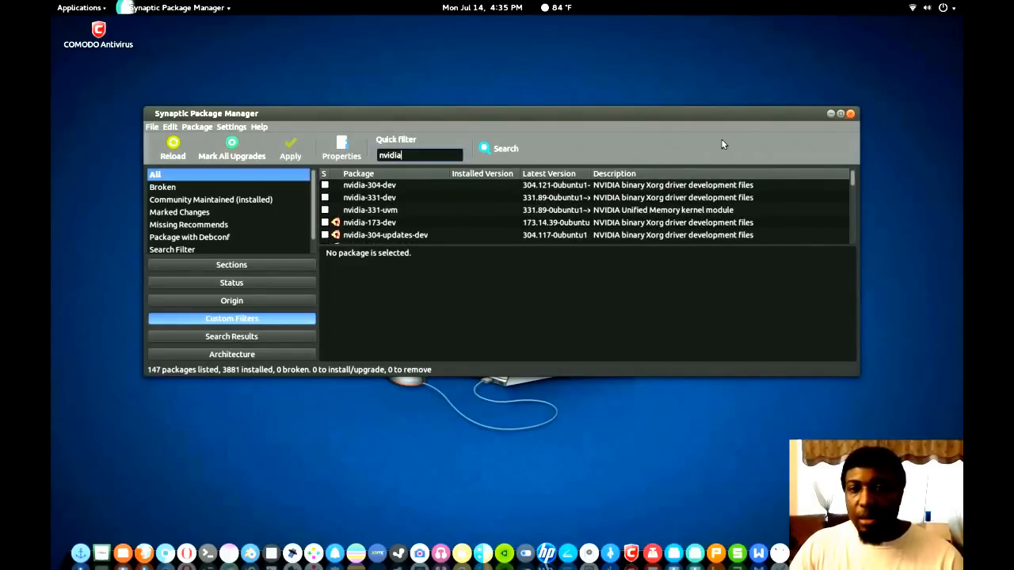
pyautogui.moveTo(743, 117)
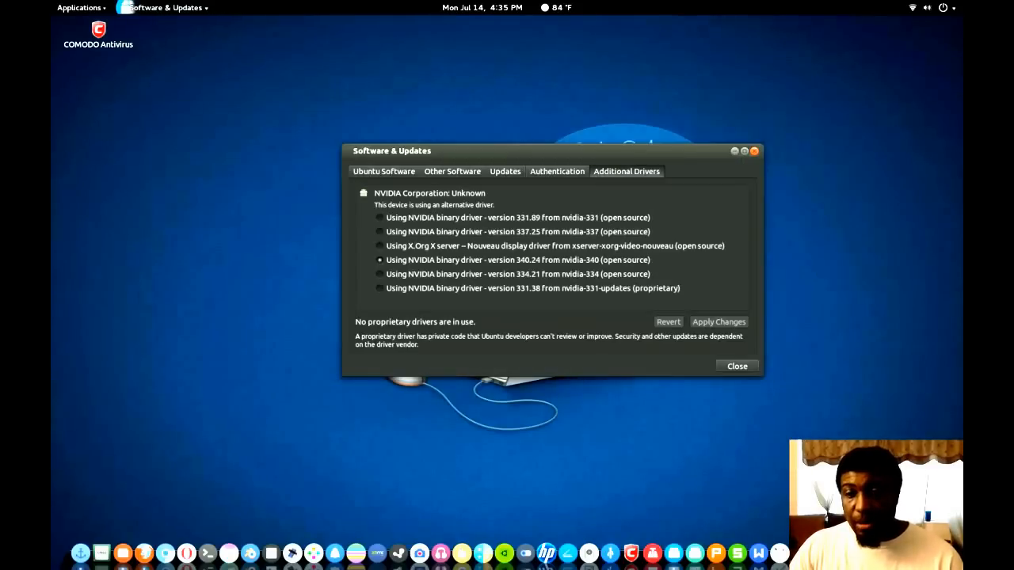
pyautogui.moveTo(514, 160)
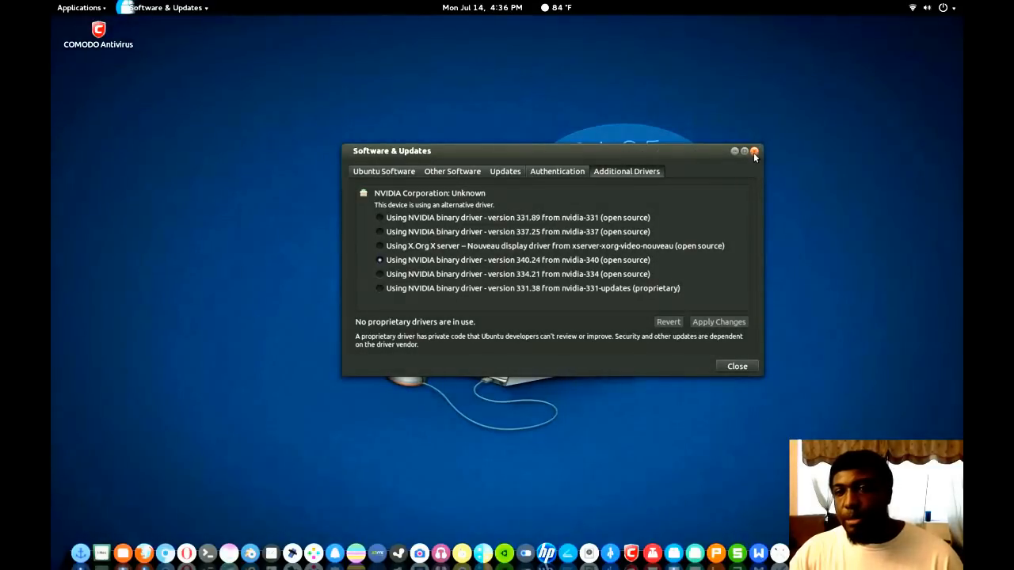
# - Close Software & Updates, keeping the NVIDIA 340 driver selected
pyautogui.click(755, 152)
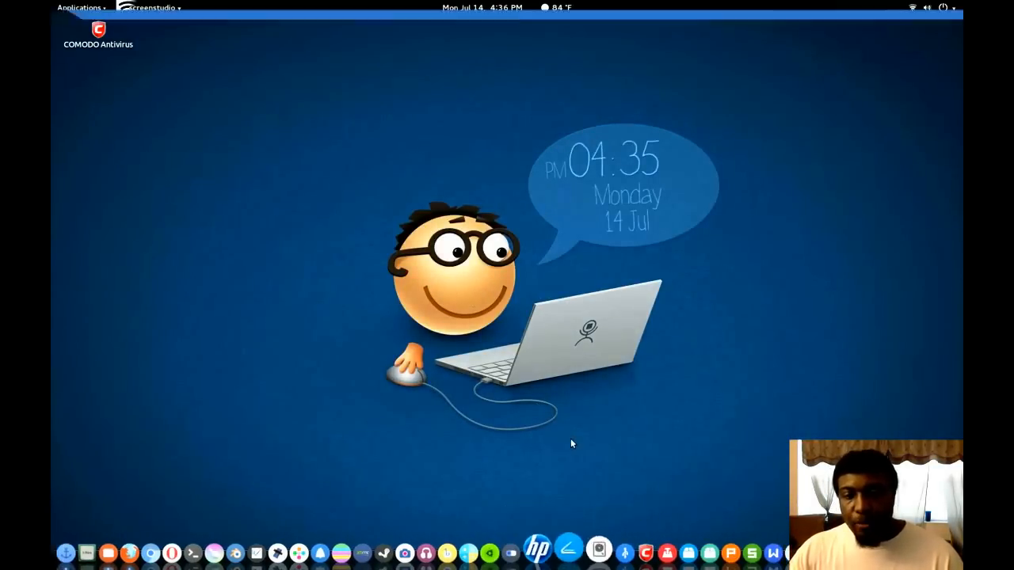
pyautogui.moveTo(742, 425)
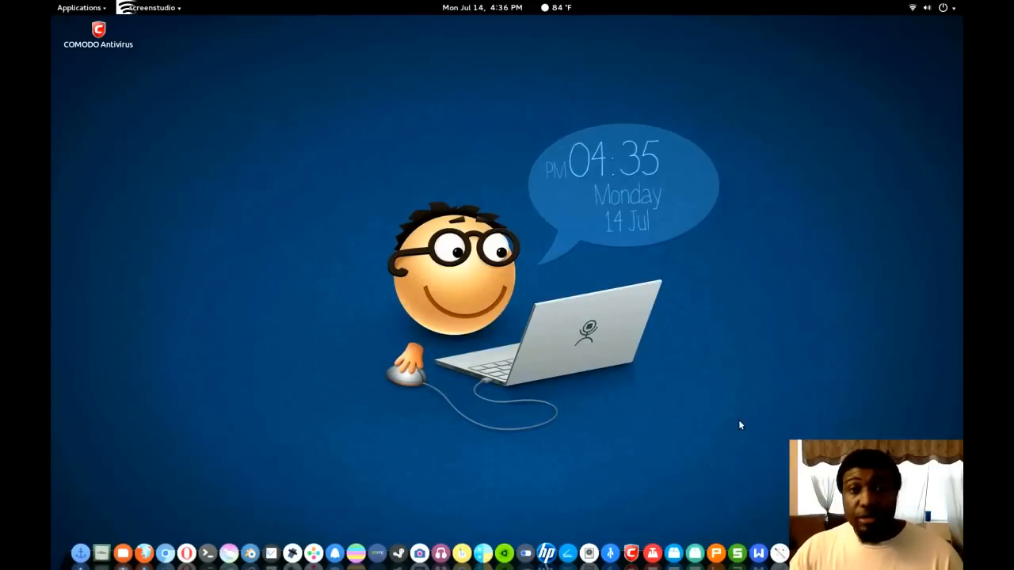
pyautogui.moveTo(626, 374)
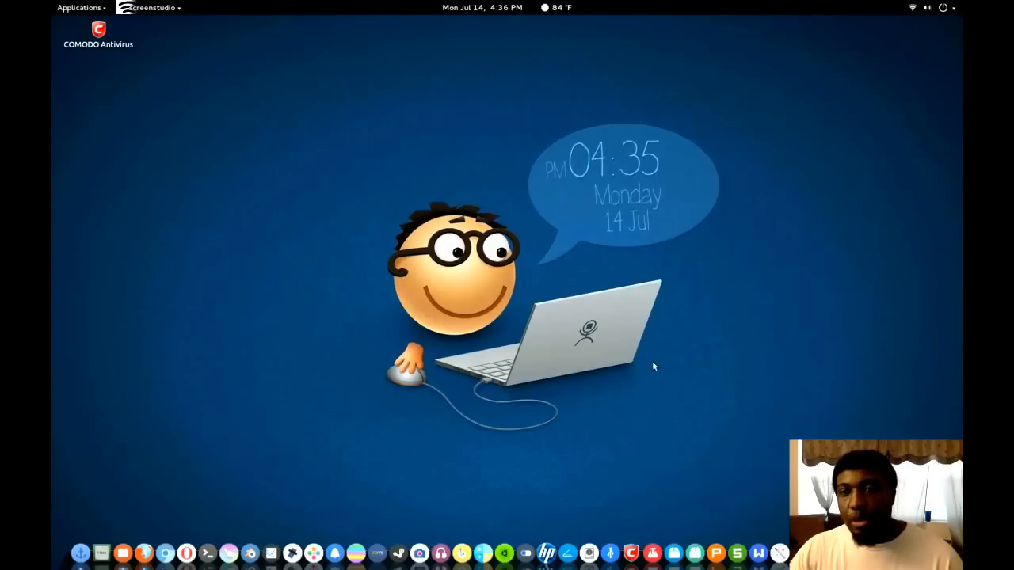
pyautogui.moveTo(751, 263)
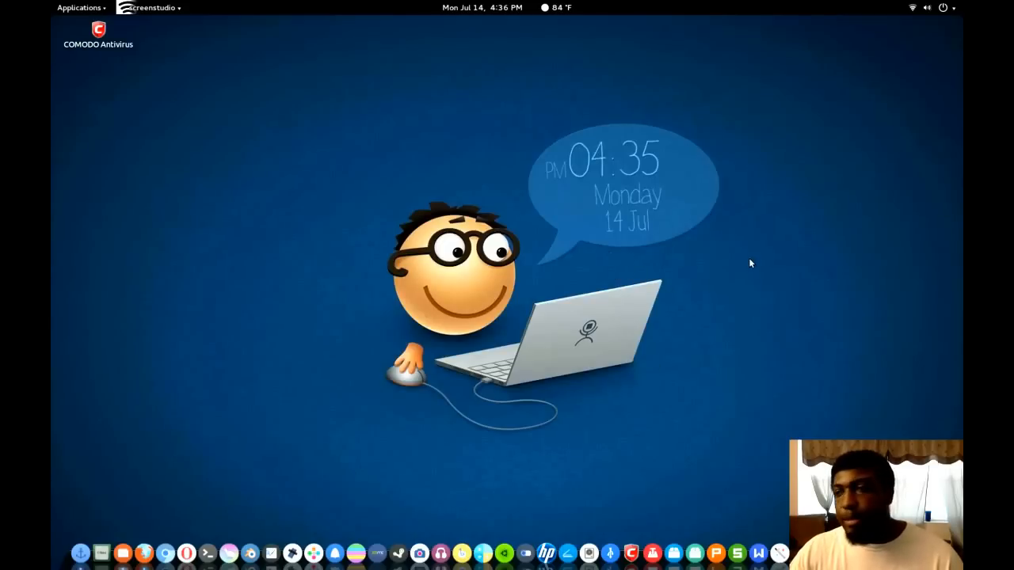
pyautogui.moveTo(689, 382)
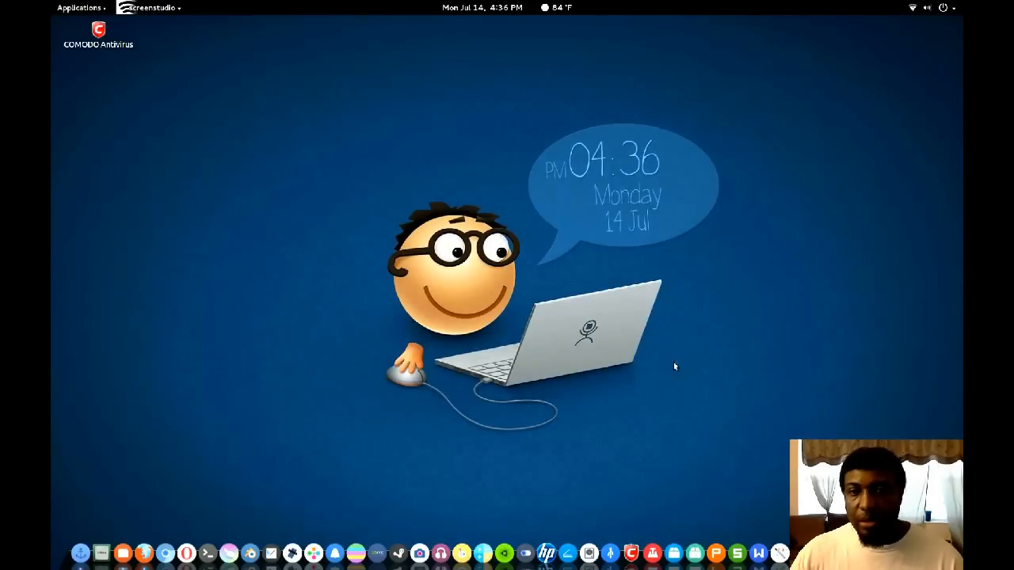
pyautogui.moveTo(665, 380)
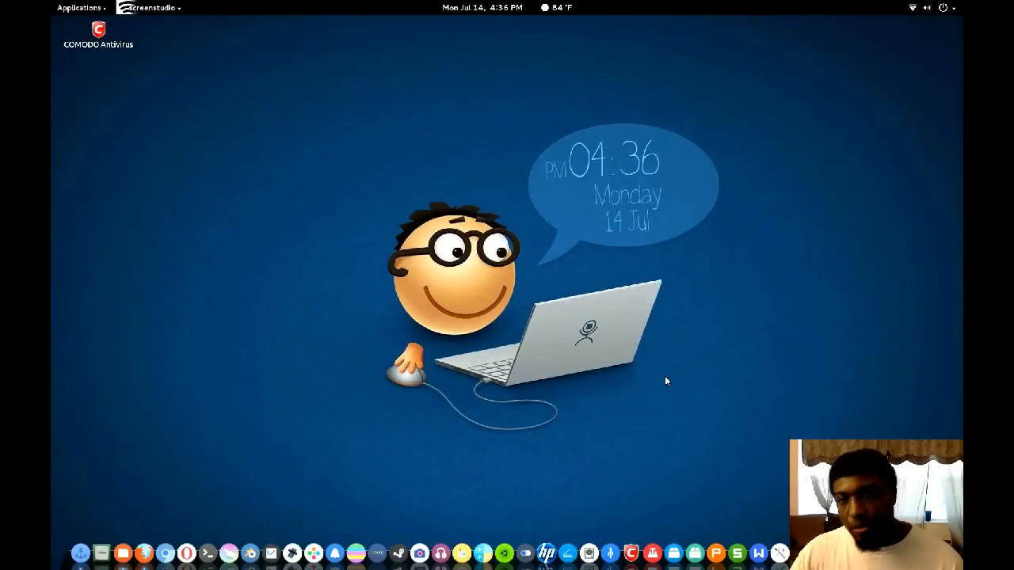
pyautogui.moveTo(589, 370)
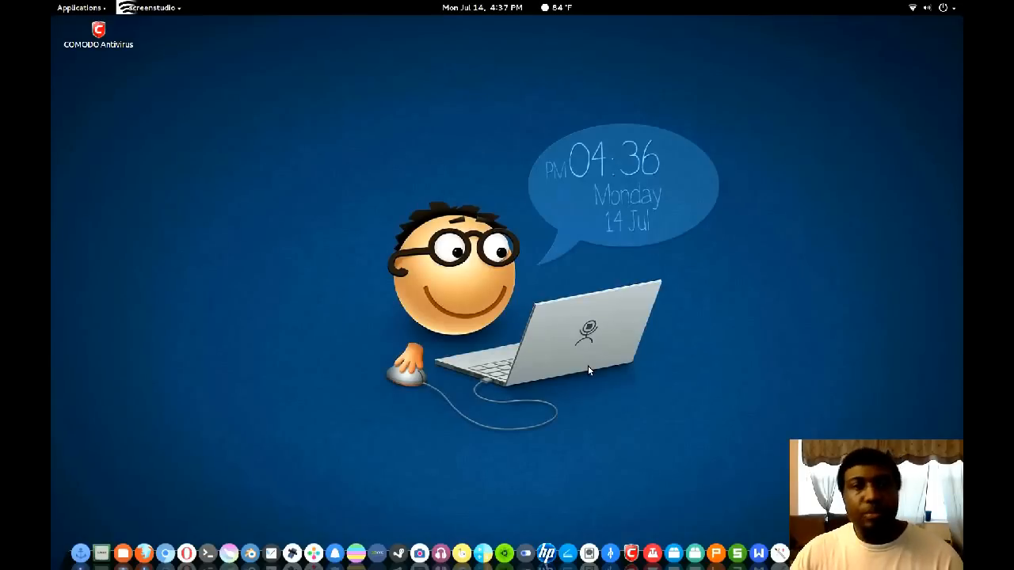
pyautogui.moveTo(763, 377)
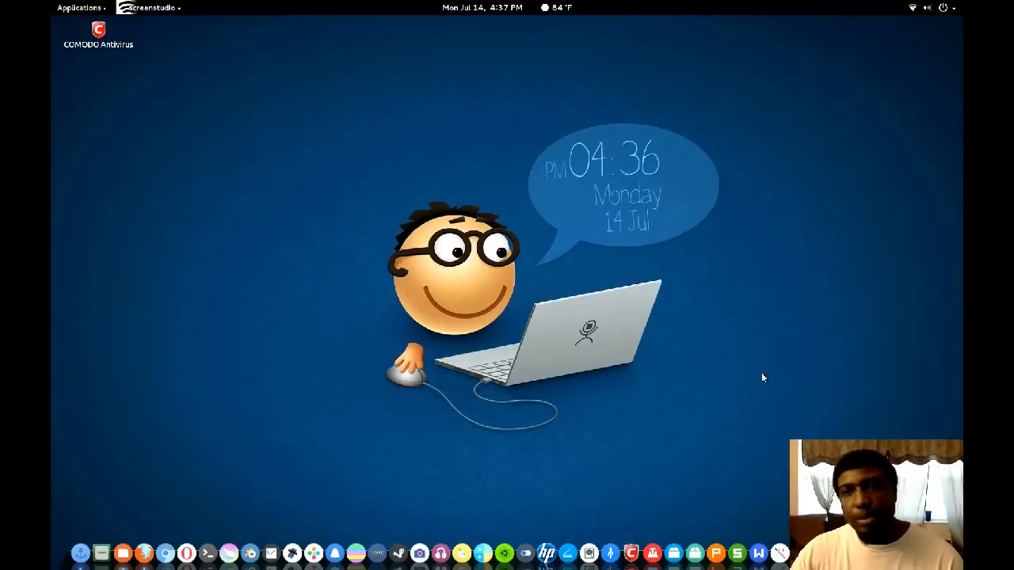
pyautogui.moveTo(776, 415)
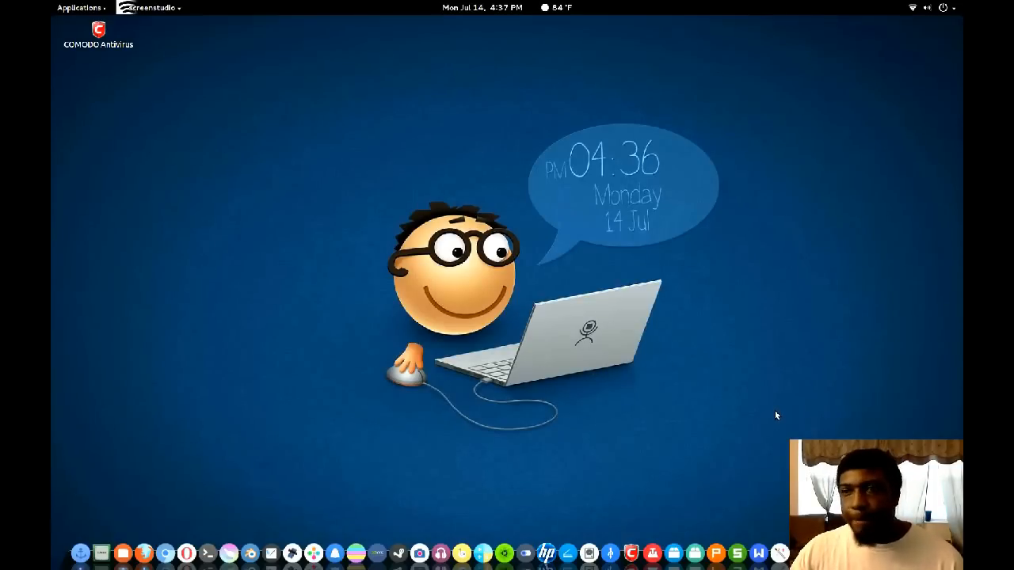
pyautogui.moveTo(580, 342)
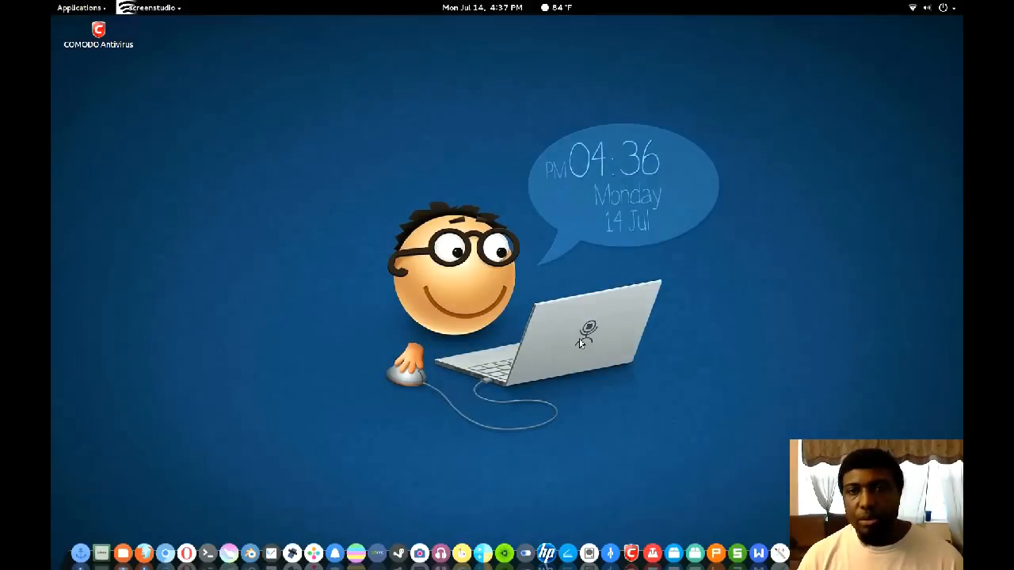
pyautogui.moveTo(723, 374)
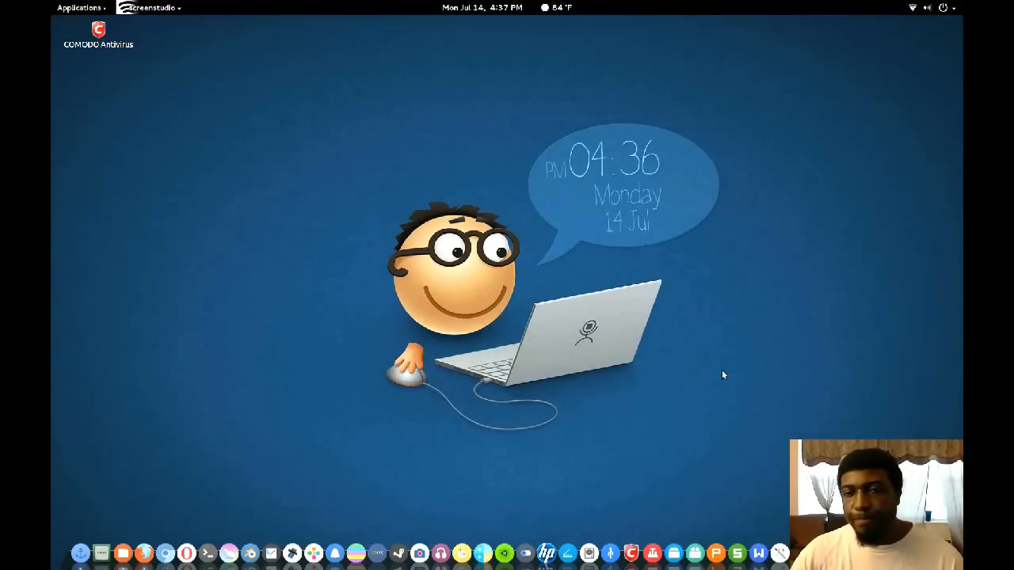